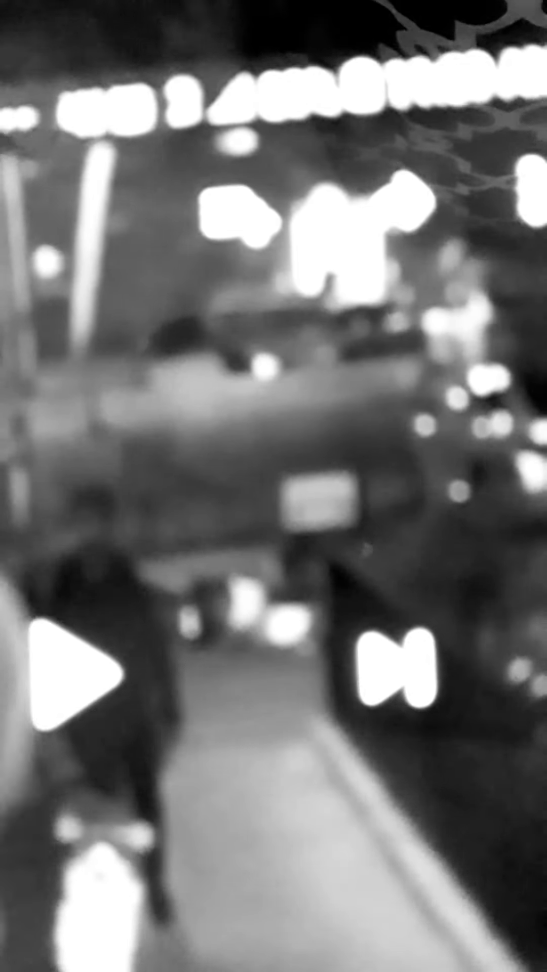
click(74, 672)
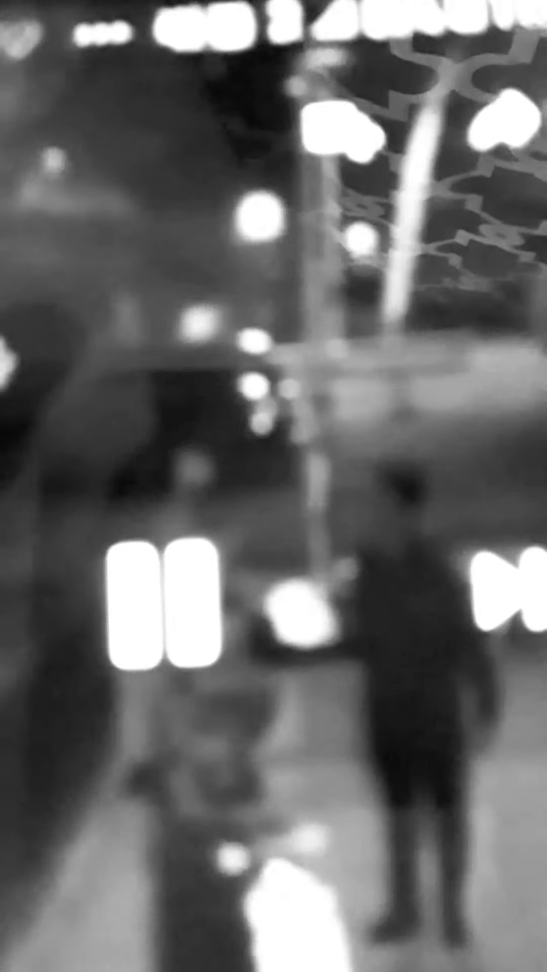
click(164, 613)
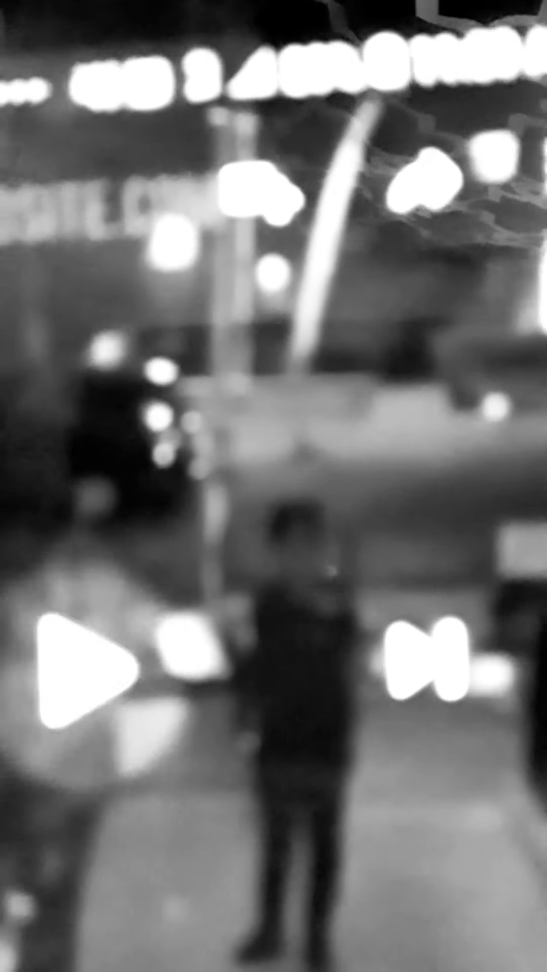